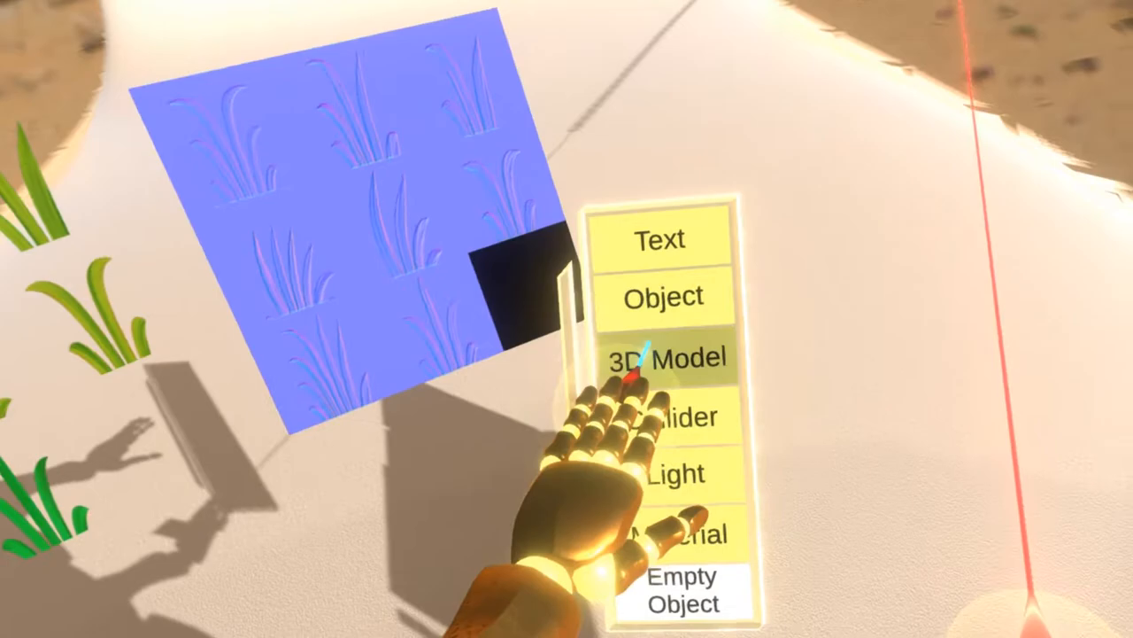
Choose an item type from the Create New menu beside the grass normal texture.
click(672, 356)
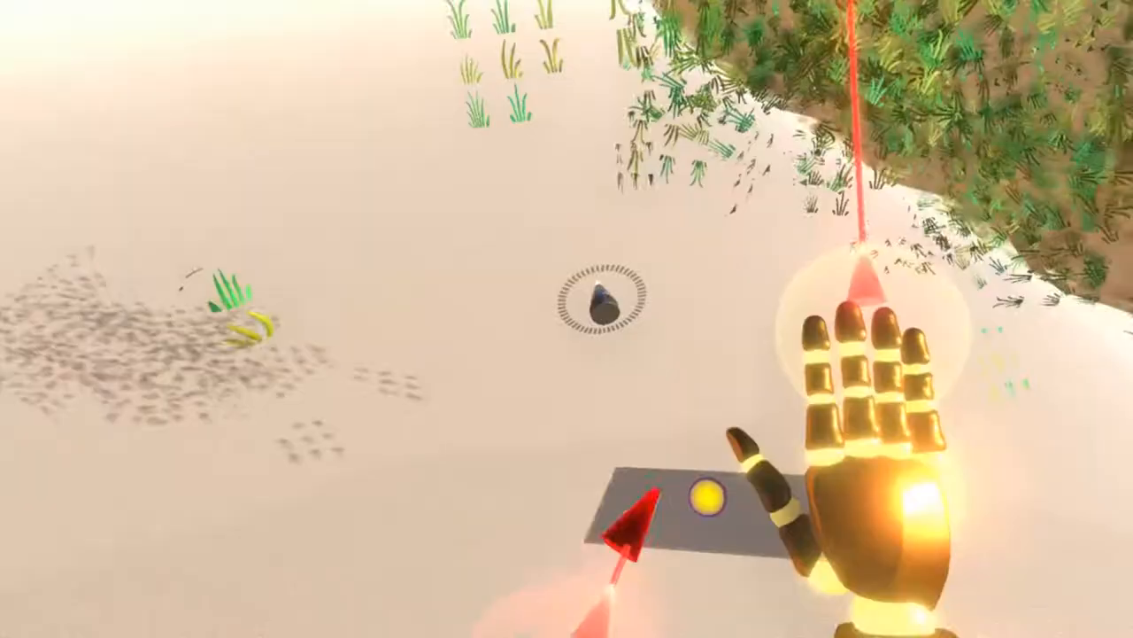
mouse_move(566, 319)
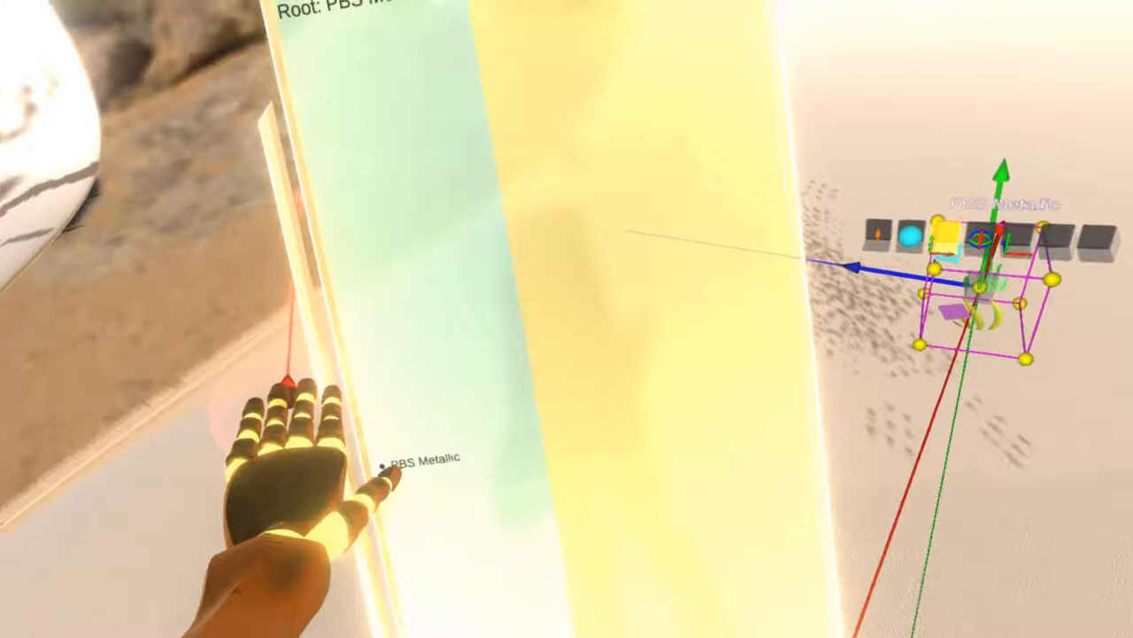
Select the PBS Metallic material and scroll to its grass albedo, Cutout blend mode and 0.67 alpha cutoff.
click(417, 460)
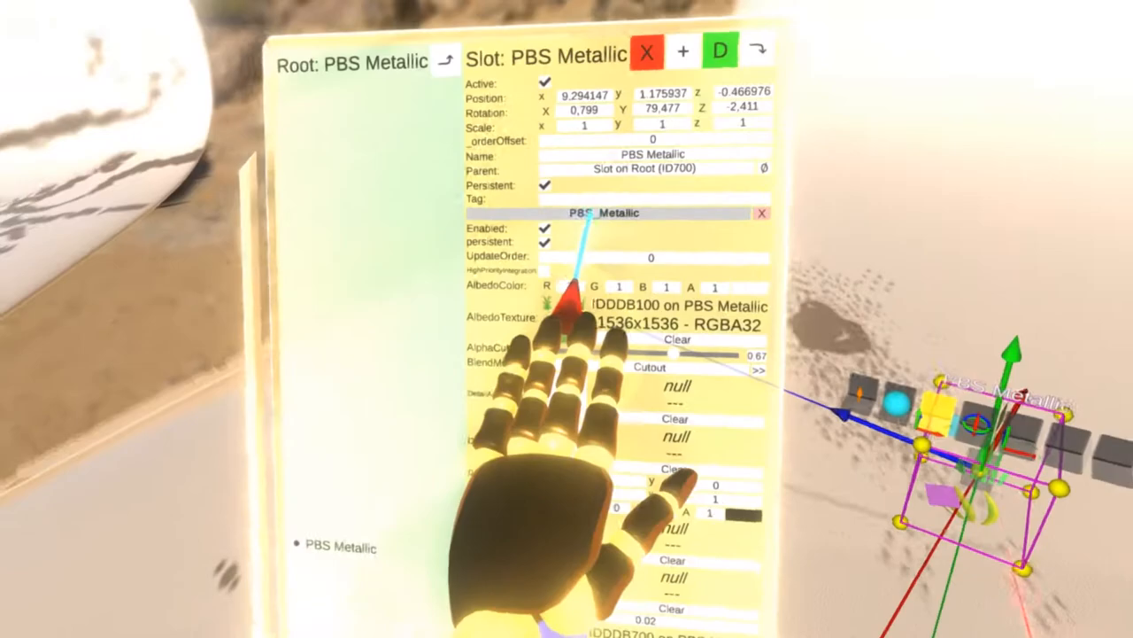
scroll(down, 3)
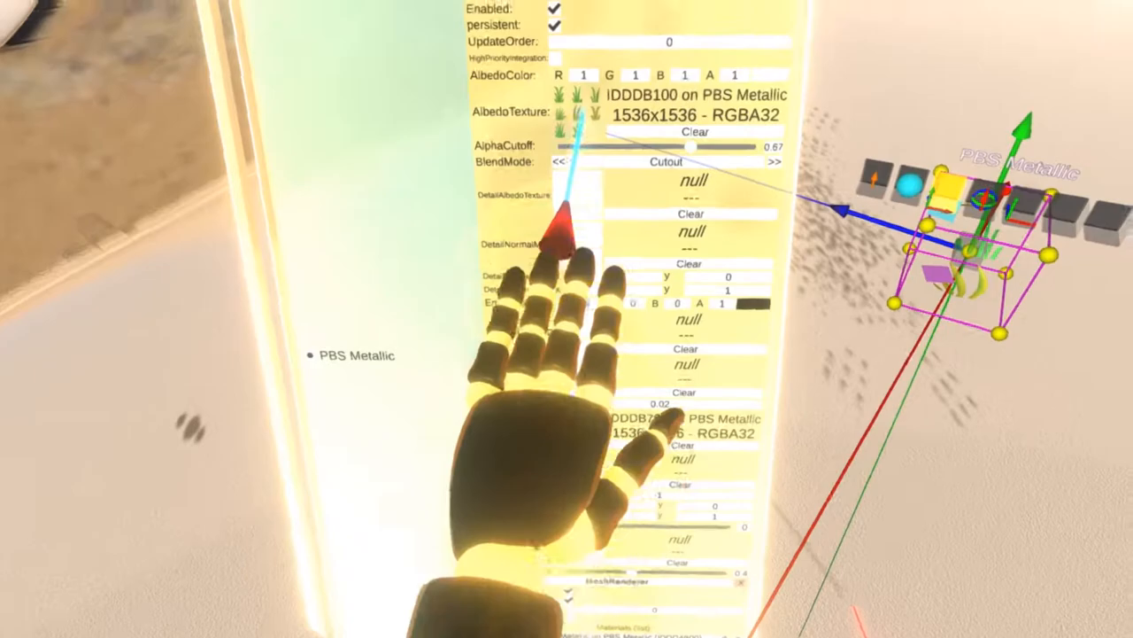